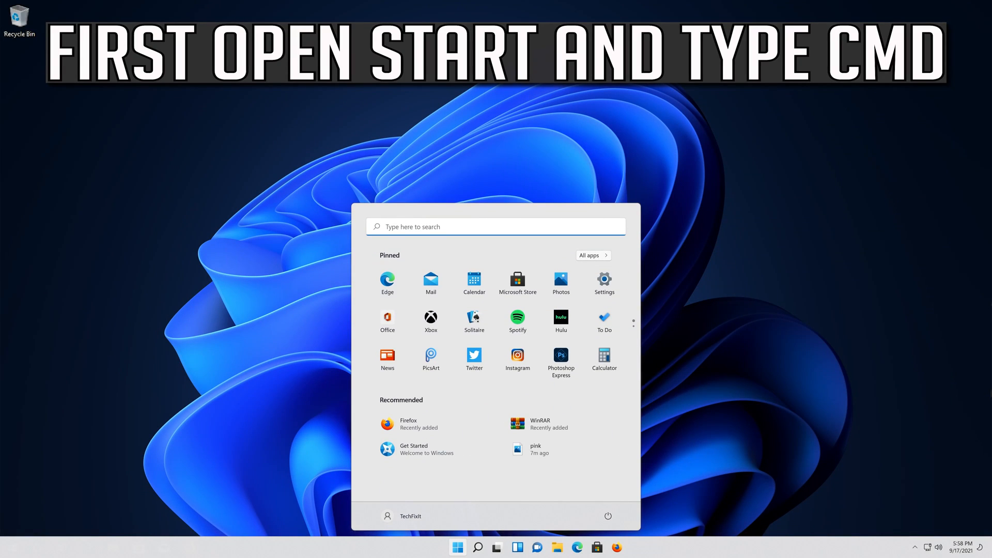
Launch Command Prompt via cmd and run devmgmt.msc to bring up Device Manager
type("cmd")
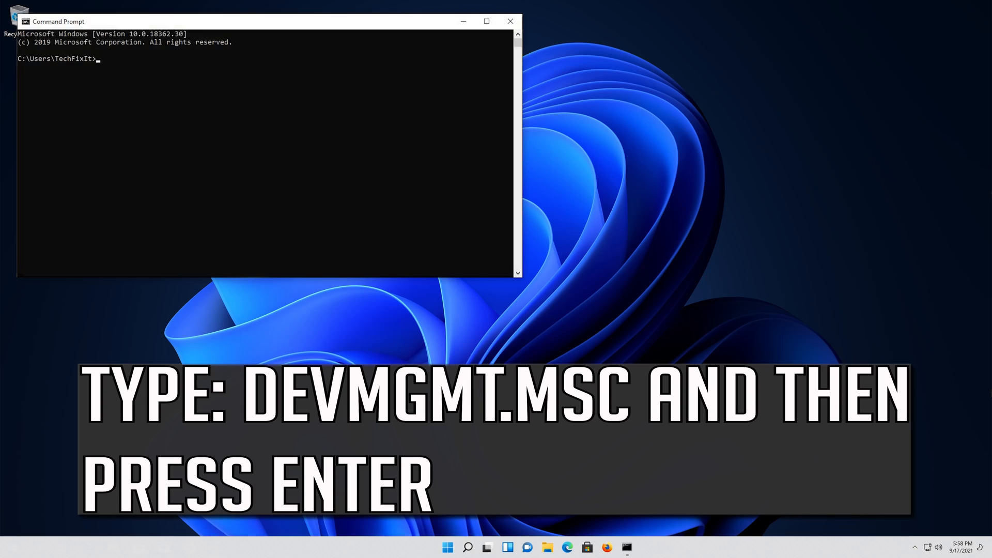
type("dev")
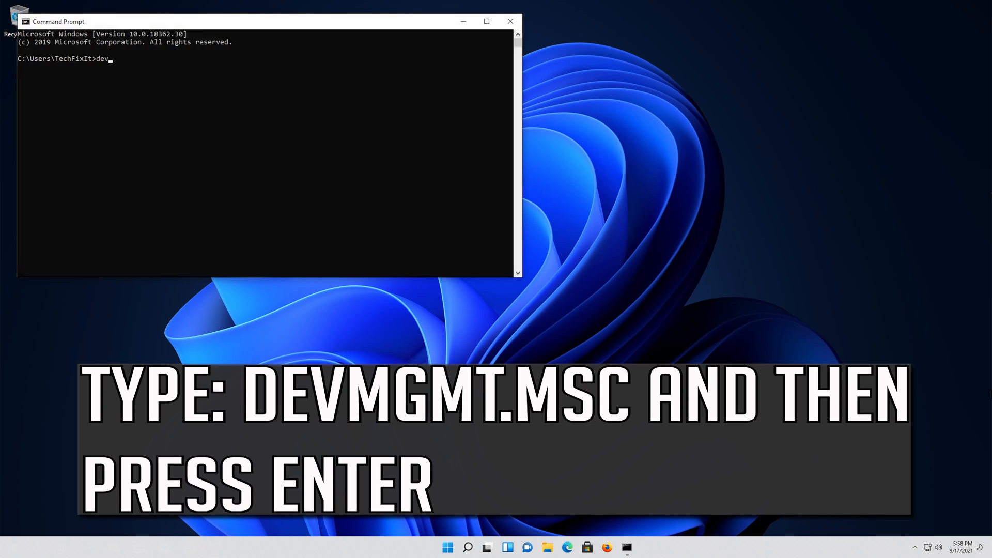
type("mgm")
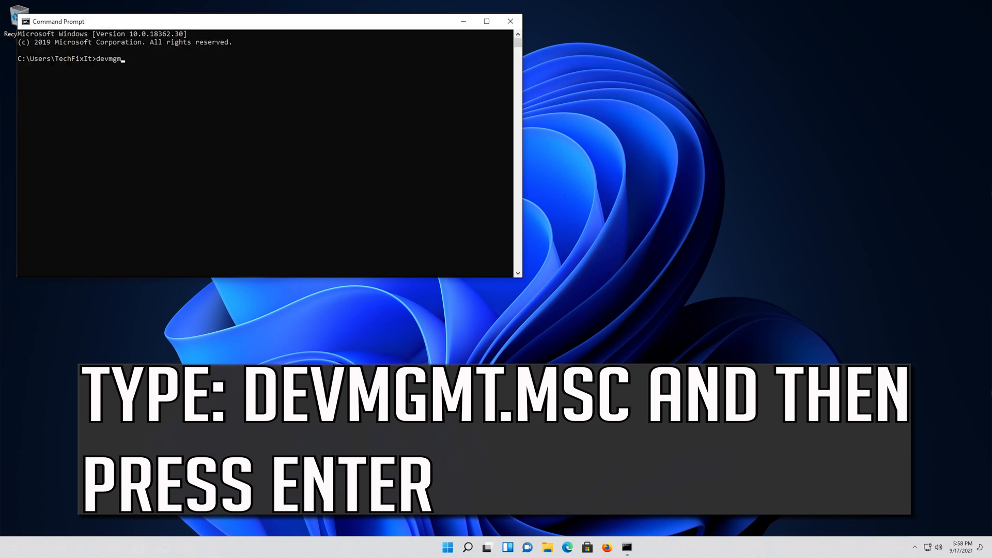
type("t.")
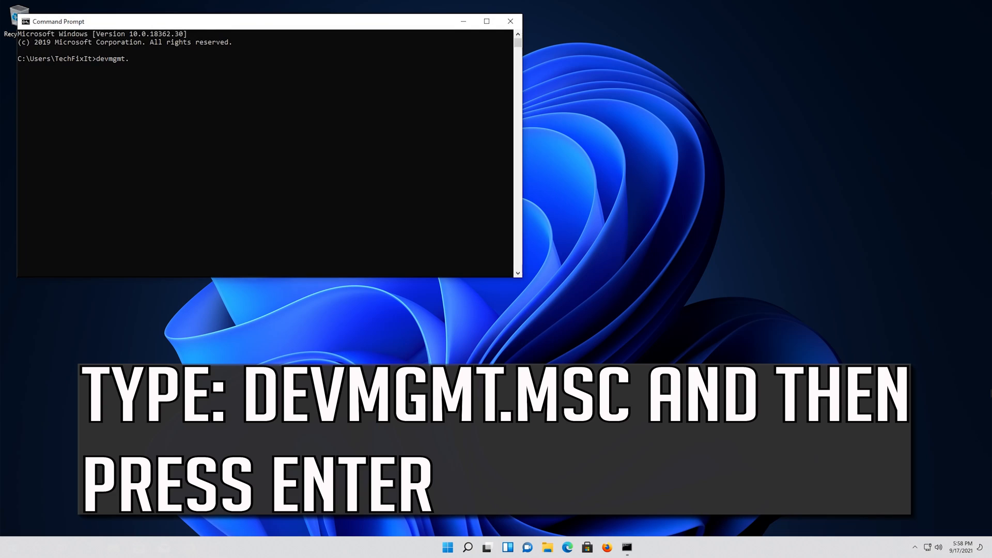
type("ms")
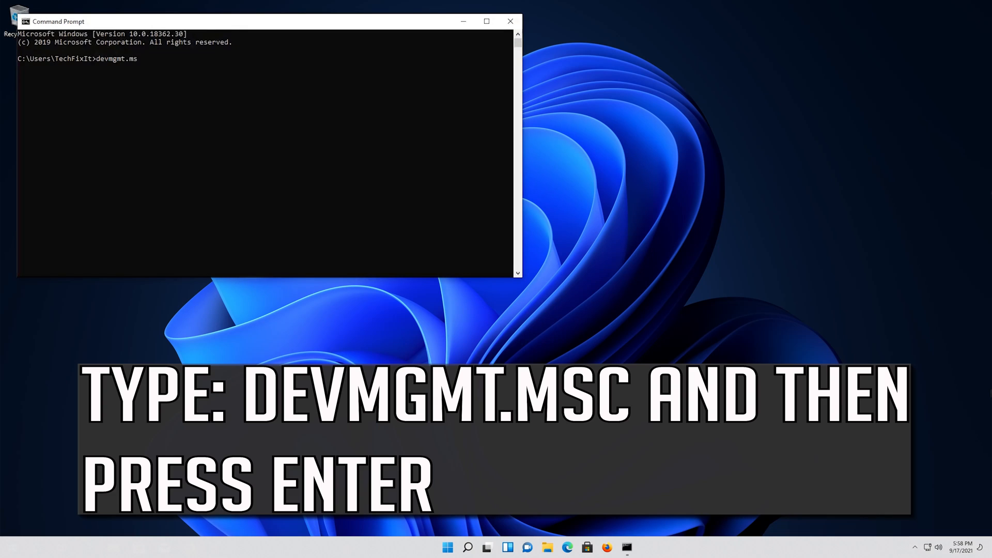
type("c")
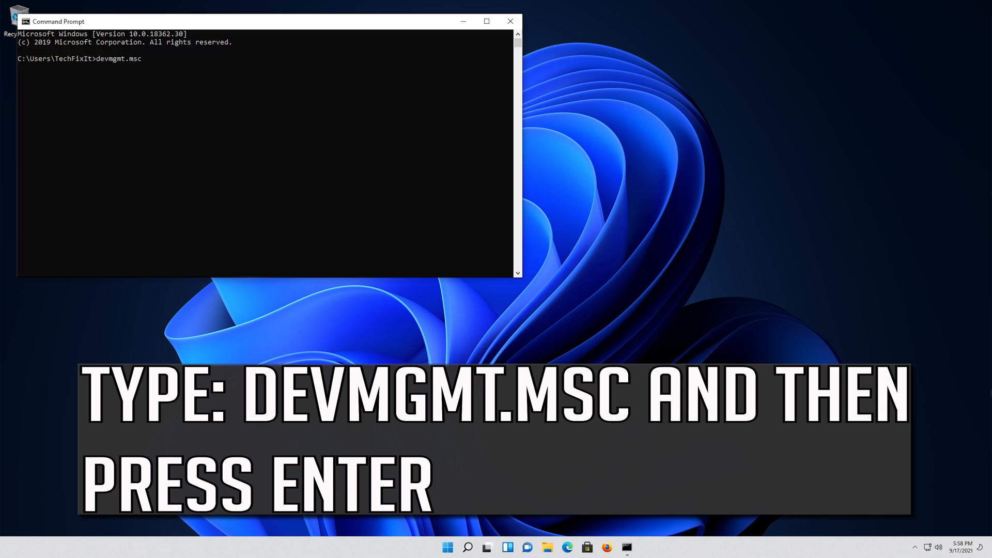
key("Return")
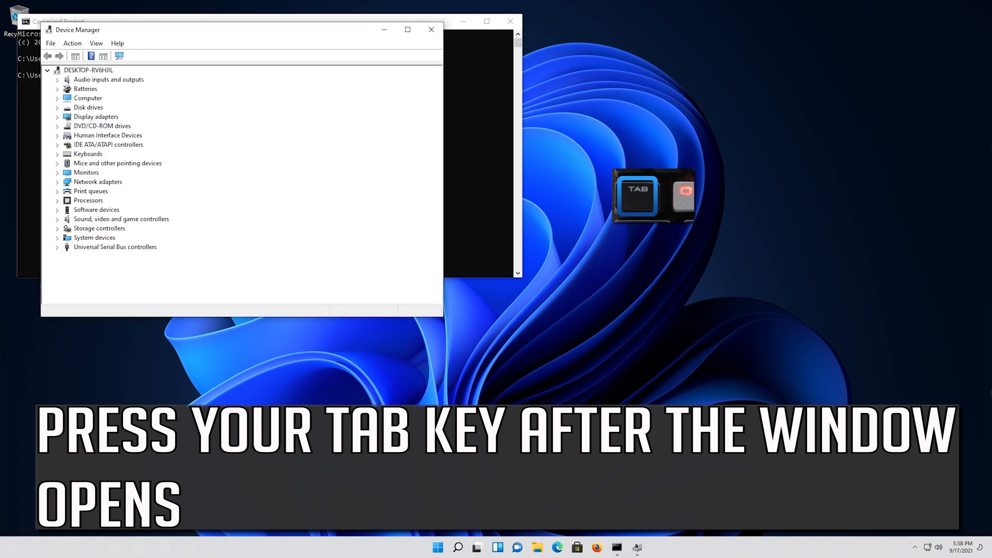
Expand the Mice and other pointing devices category in the device tree
key("tab")
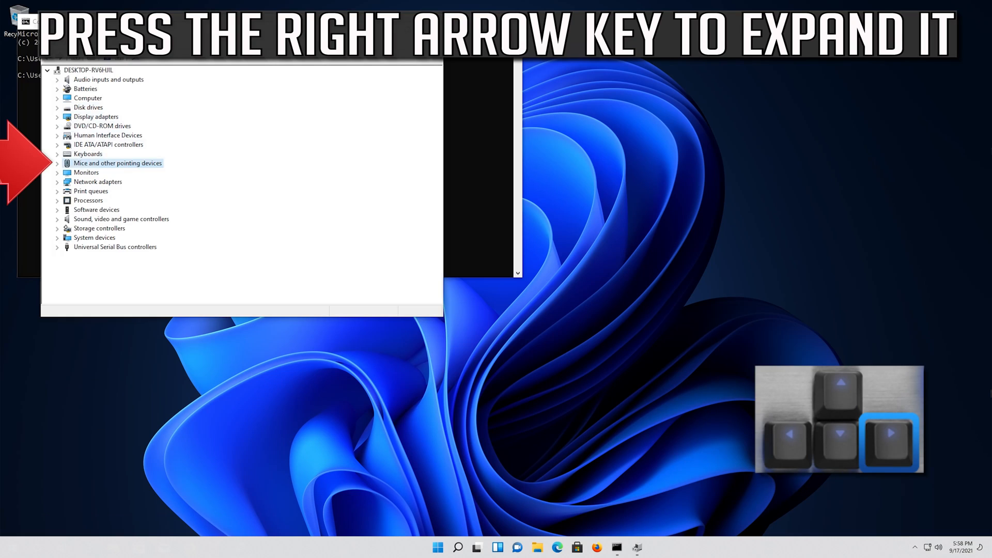
key("Right")
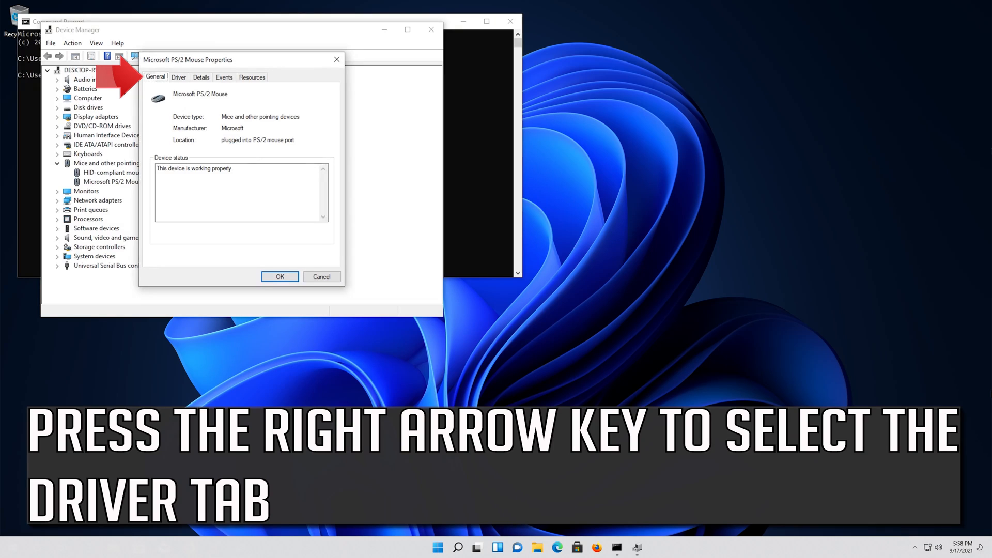
From the Microsoft PS/2 Mouse's Driver details, start Update Driver
key("right")
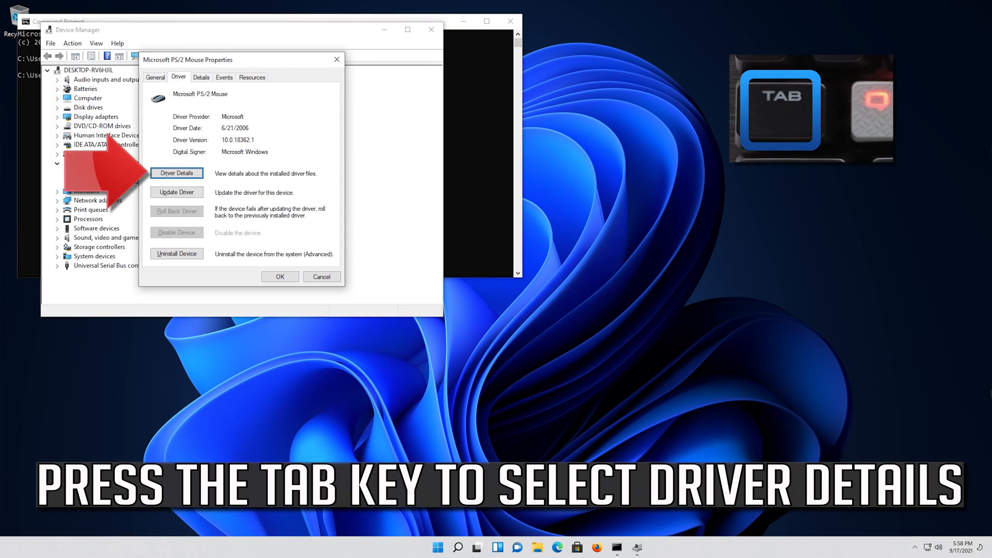
key("tab")
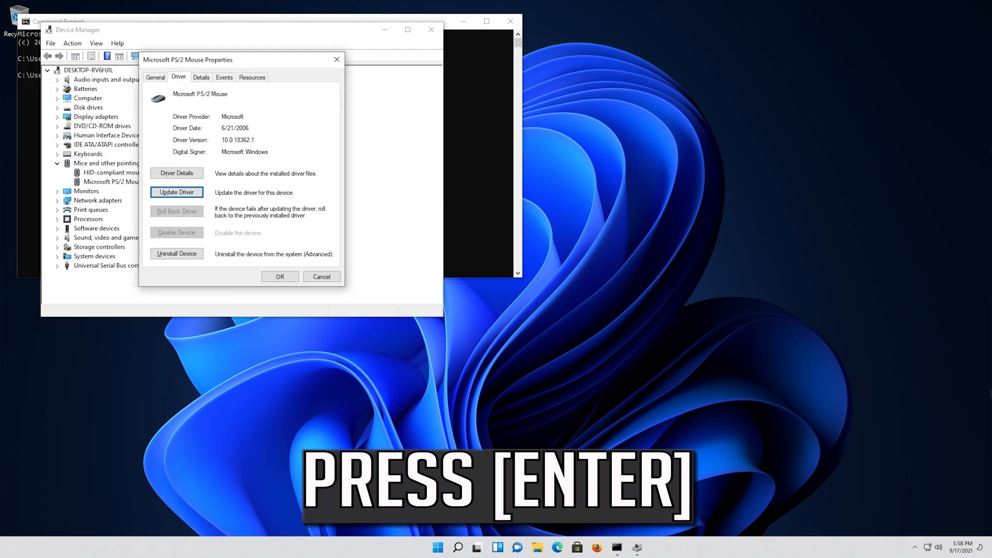
left_click(177, 192)
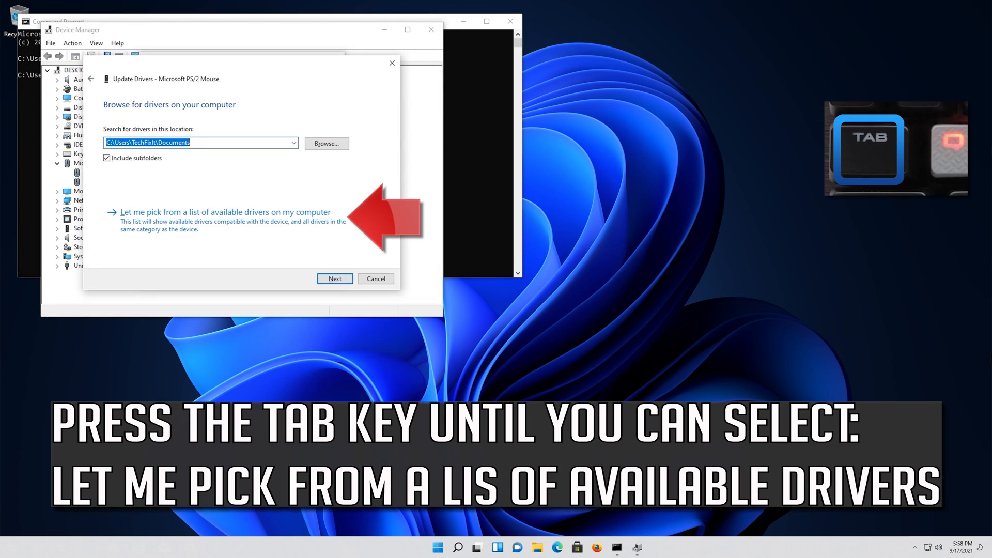
Pick Microsoft PS/2 Mouse from the compatible drivers on the computer and install it
key("tab")
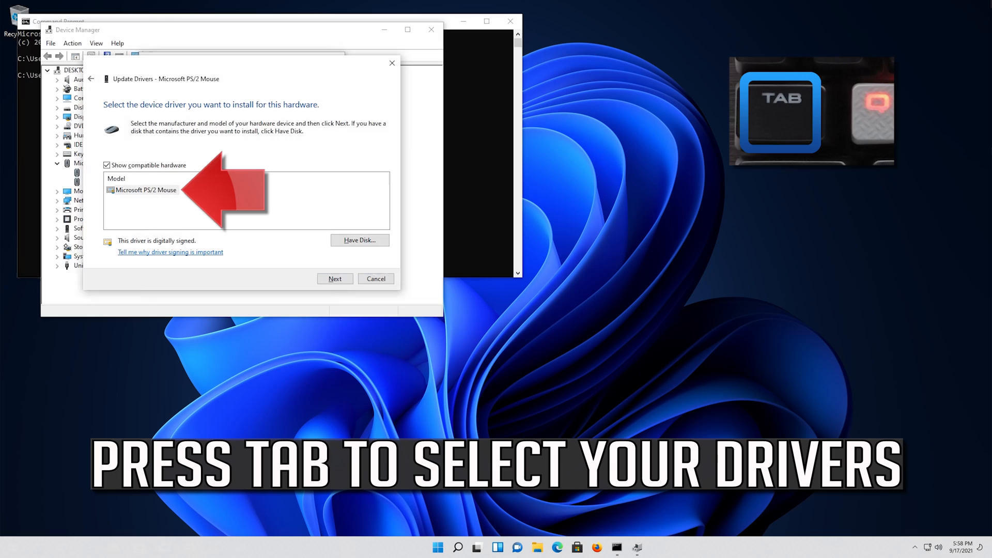
key("tab")
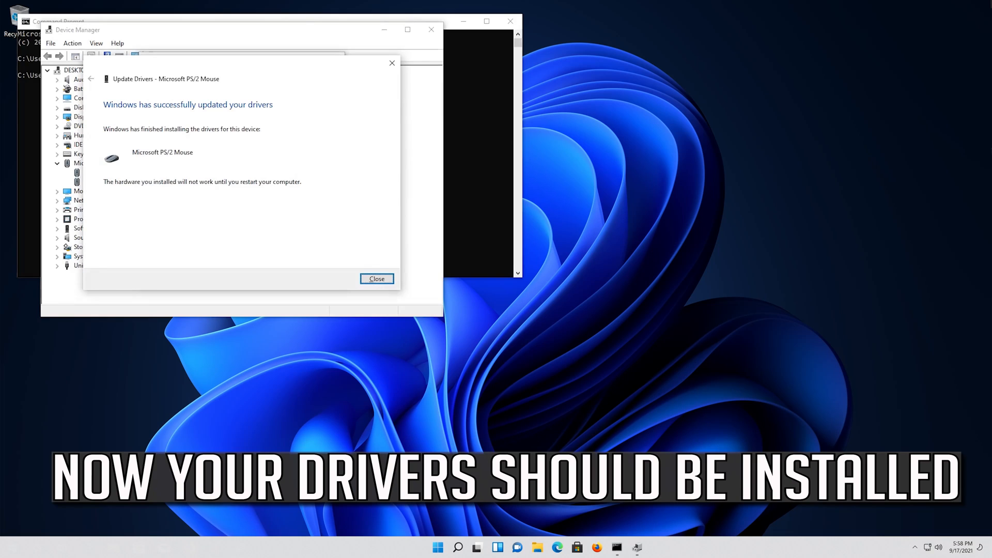
Dismiss the update success page and uninstall the Microsoft PS/2 Mouse device
left_click(376, 278)
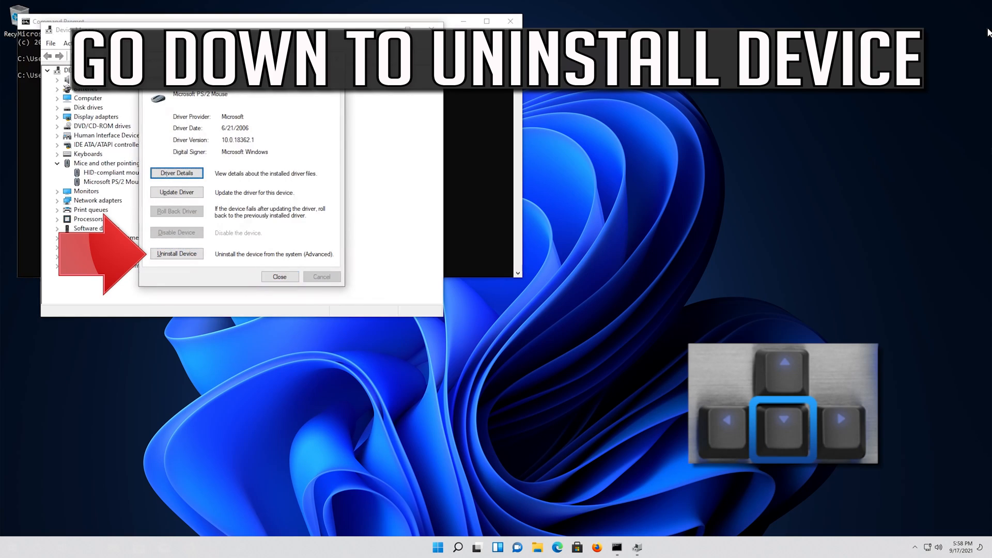
left_click(177, 254)
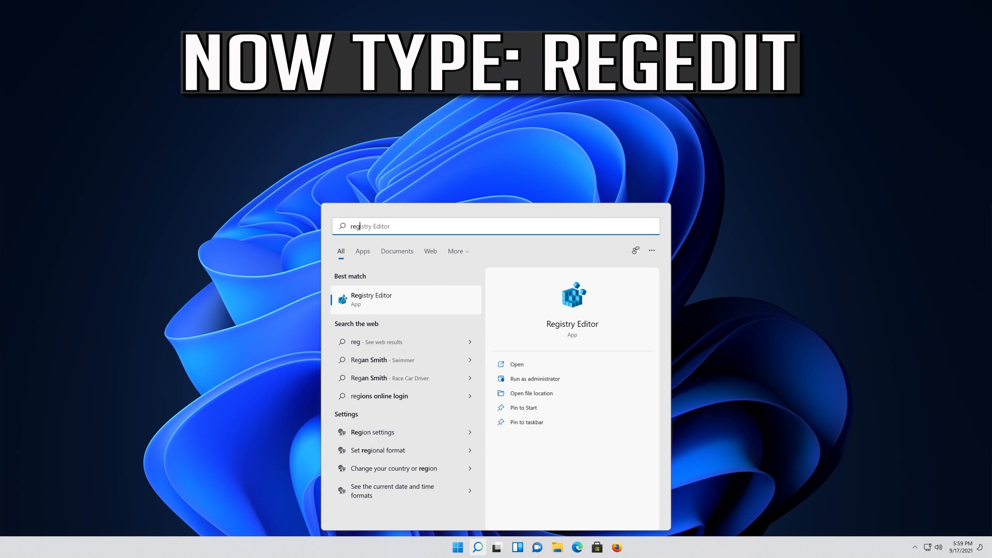
Search Start for regedit to launch Registry Editor
type("regedit")
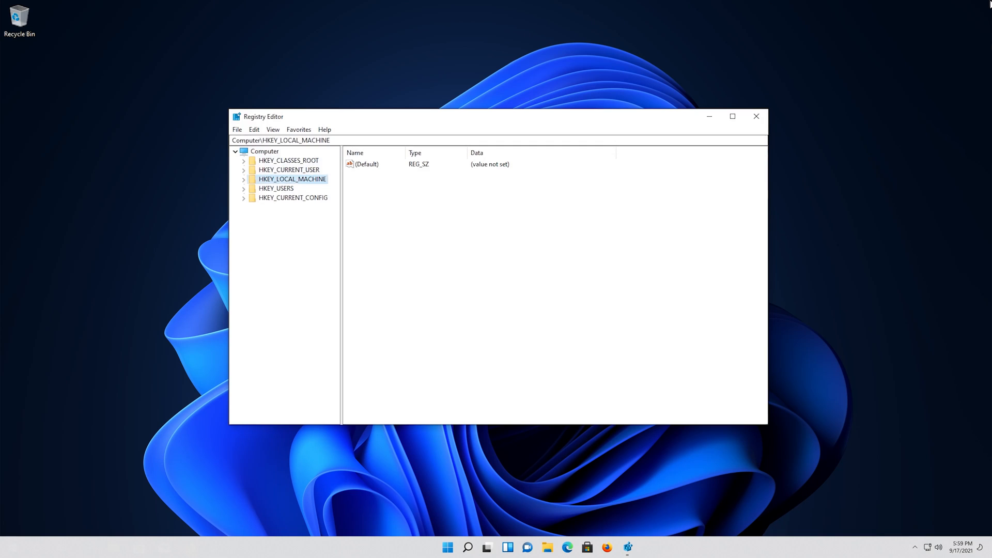
Expand HKEY_LOCAL_MACHINE, then SOFTWARE, and move into the Microsoft key
key("Right")
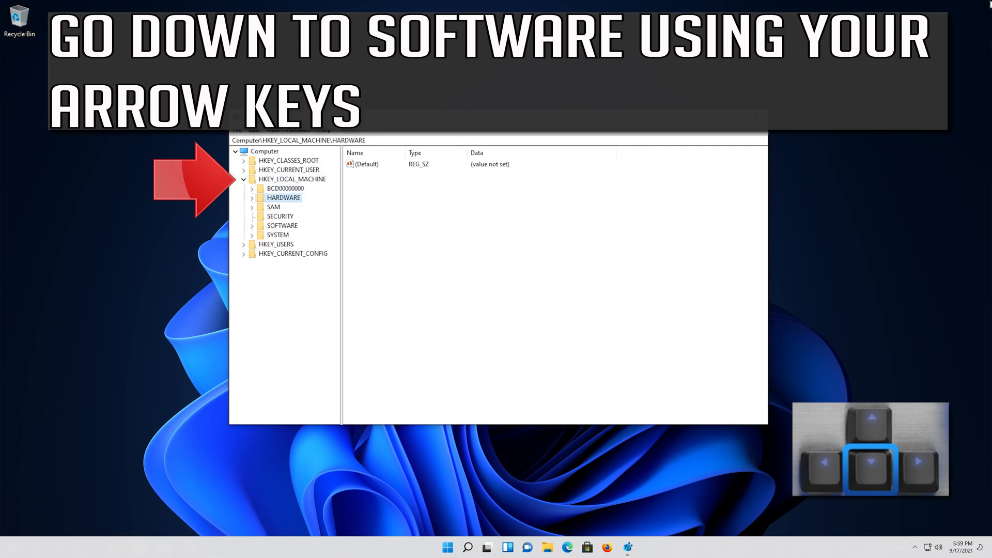
key("down")
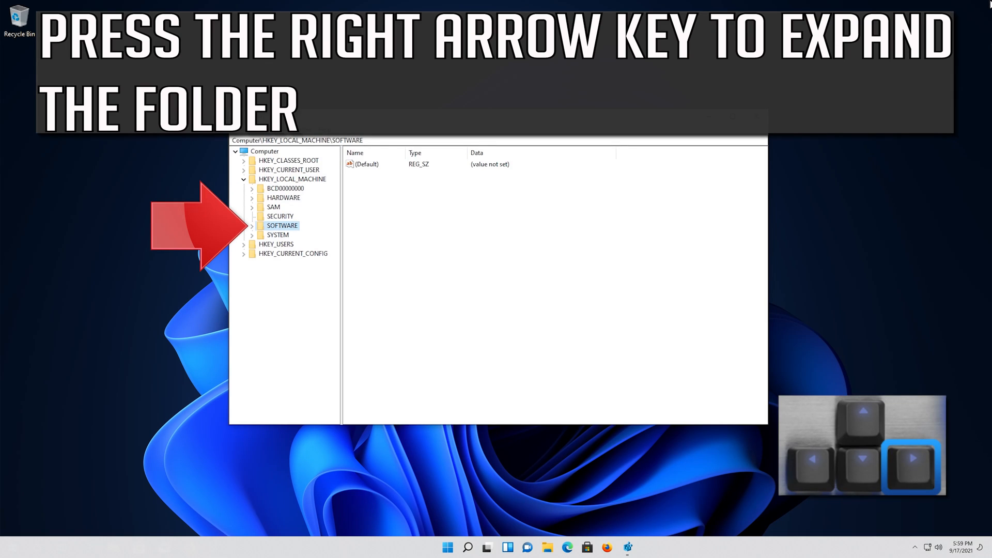
key("Right")
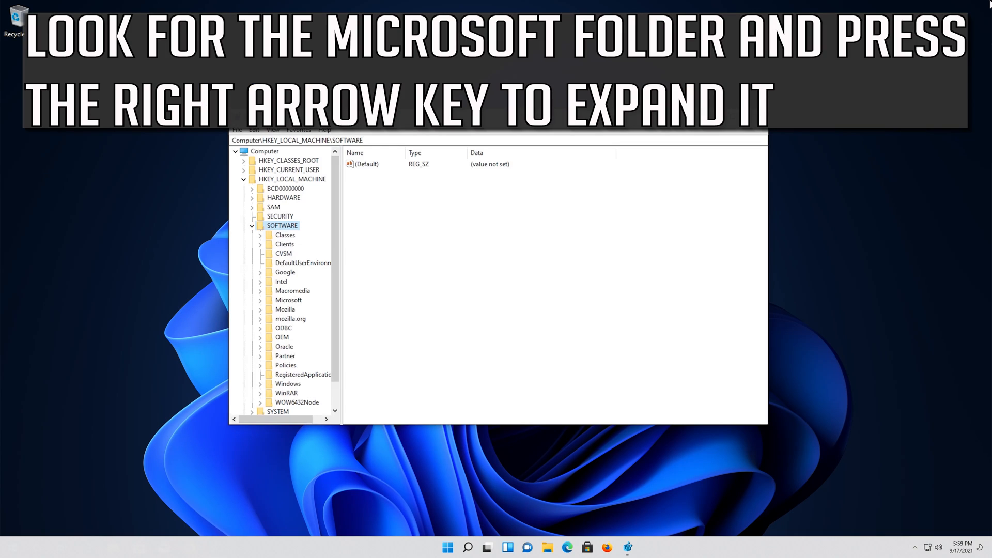
left_click(303, 263)
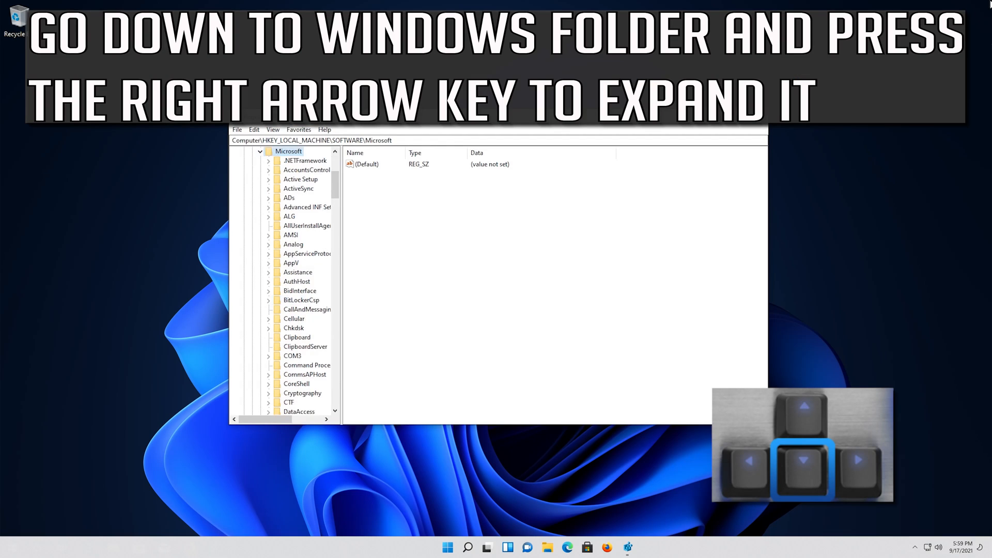
Reach the Windows key among the Microsoft subkeys and expand it
key("Down")
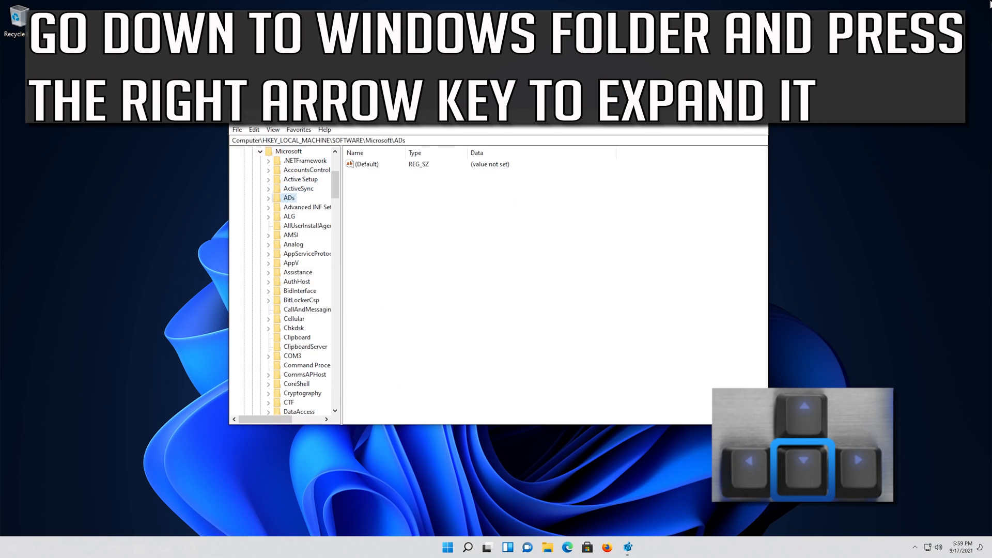
scroll("down", 3)
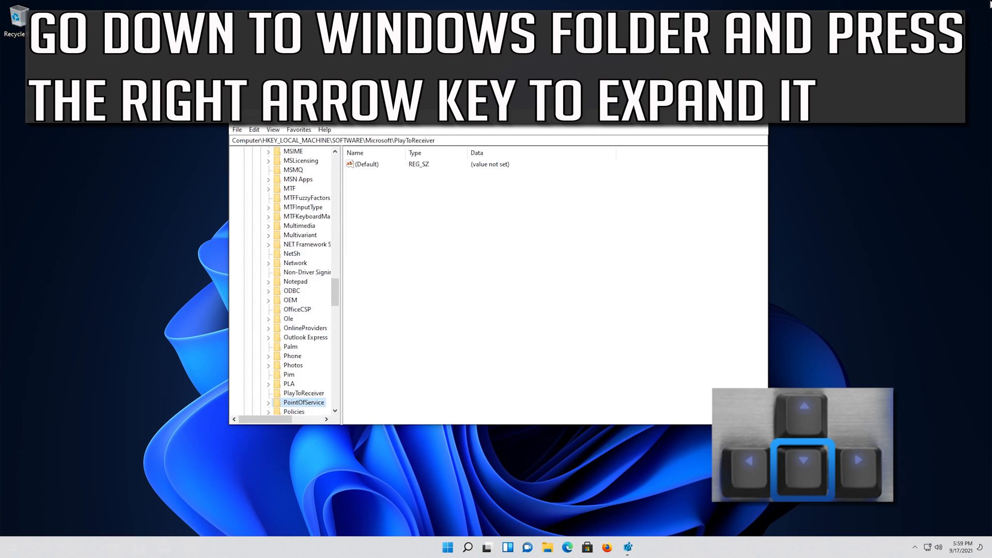
scroll("down", 3)
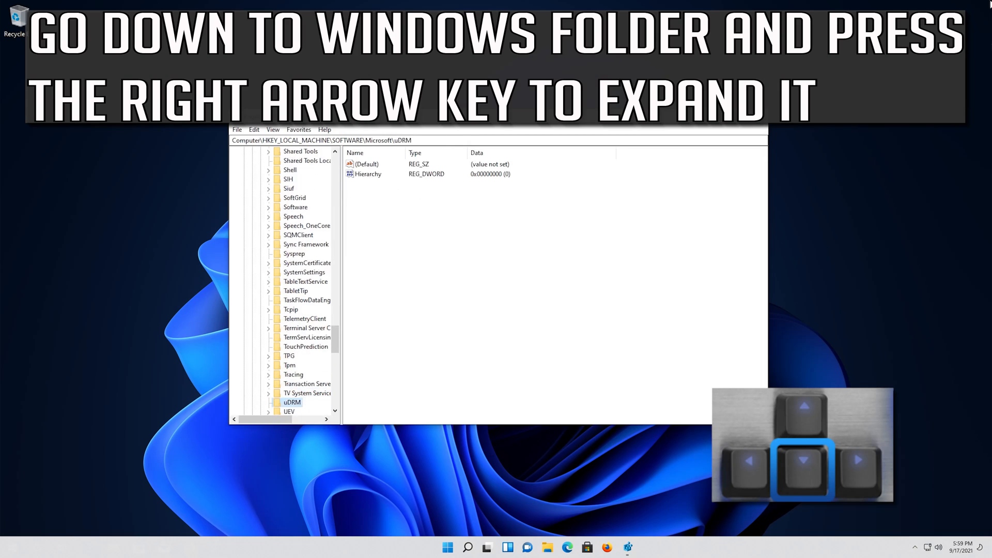
key("down")
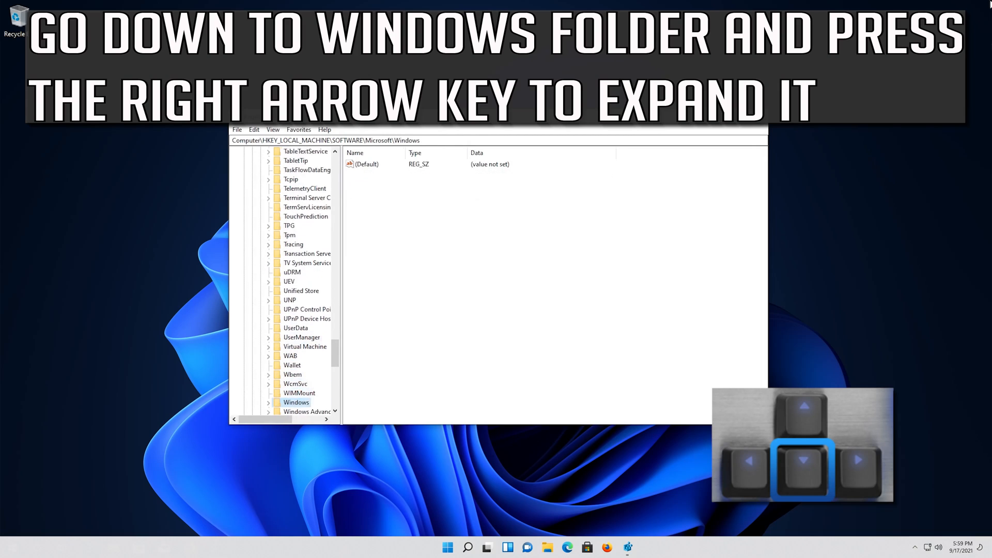
key("Right")
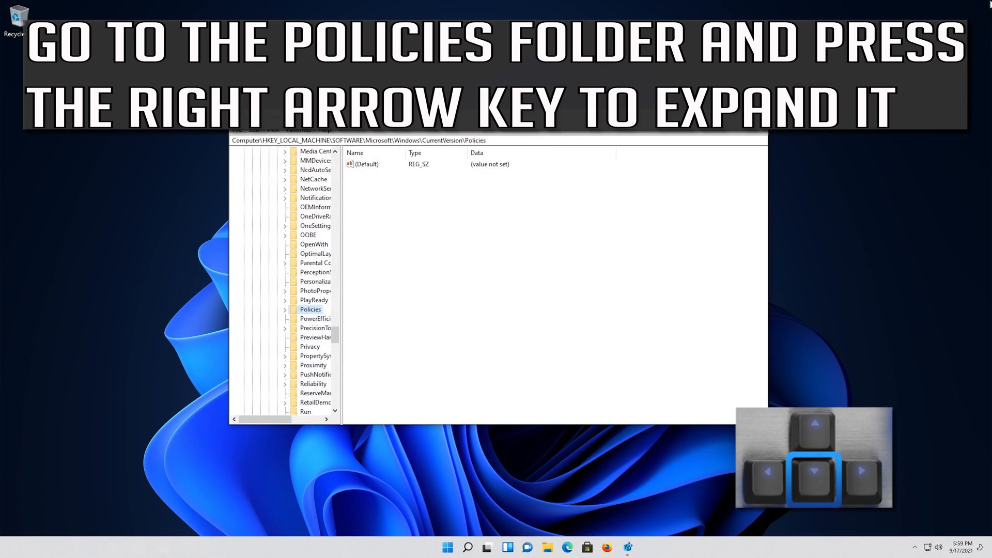
Expand Policies under Windows\CurrentVersion and select its System subkey to list its values
key("Right")
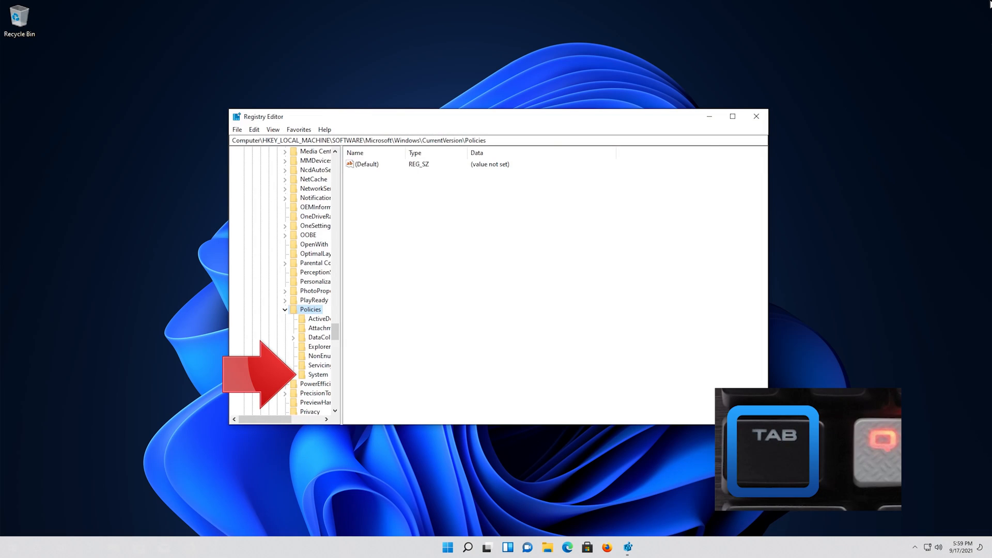
left_click(320, 337)
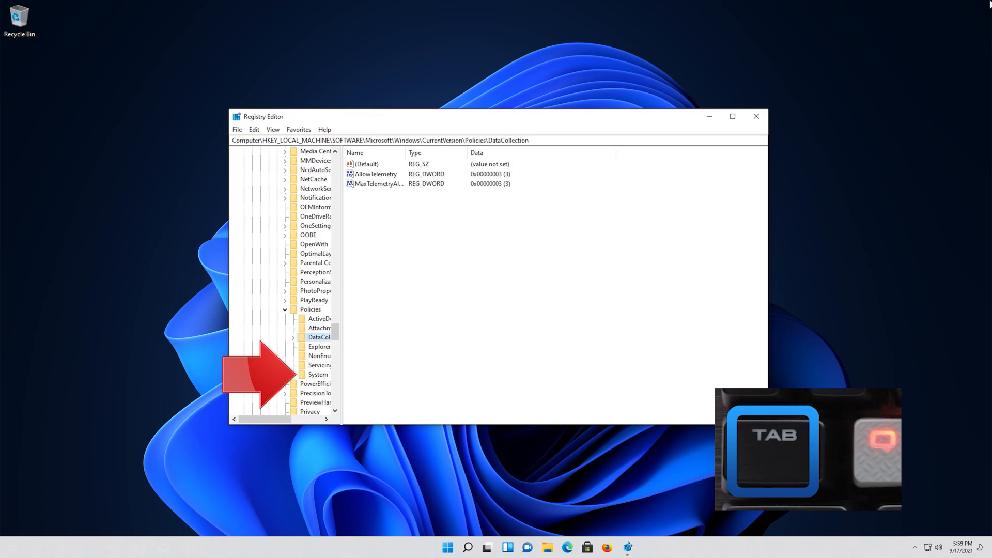
left_click(319, 374)
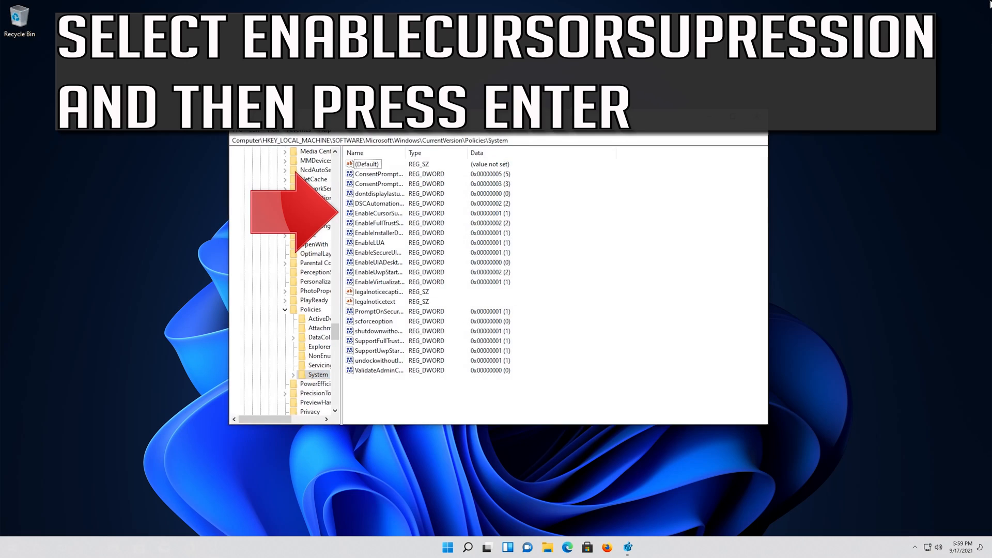
Edit EnableCursorSuppression from 1 to 0 and save it
left_click(376, 193)
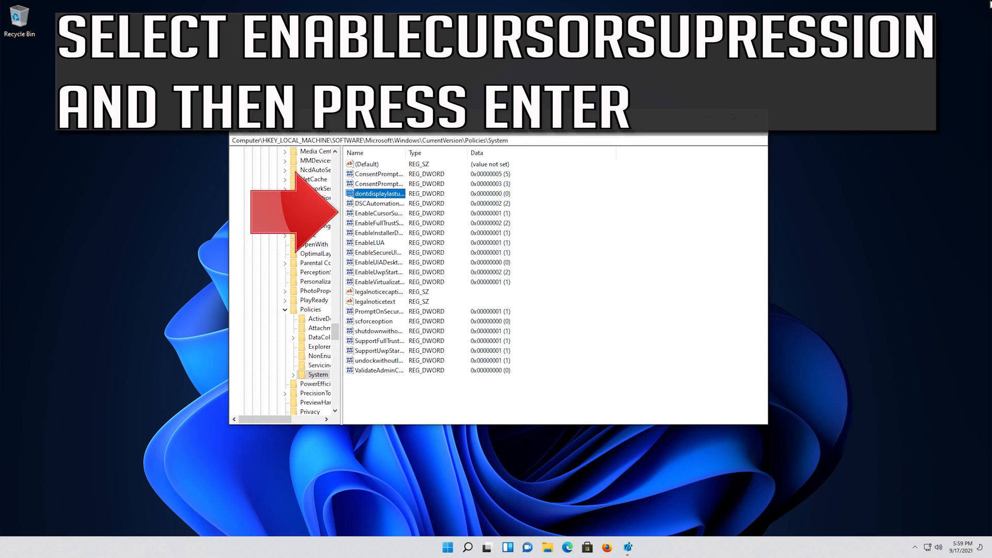
left_click(378, 213)
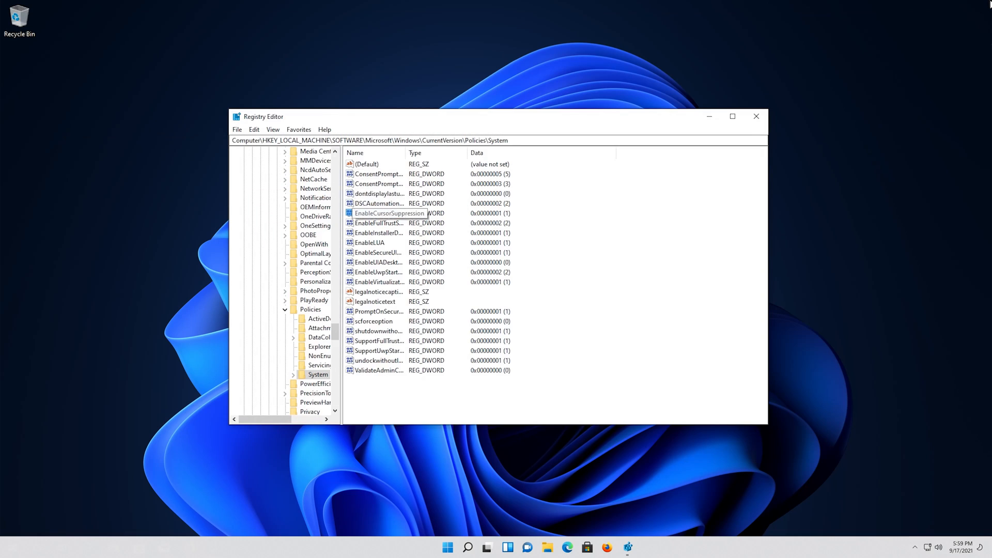
double_click(388, 213)
type("0")
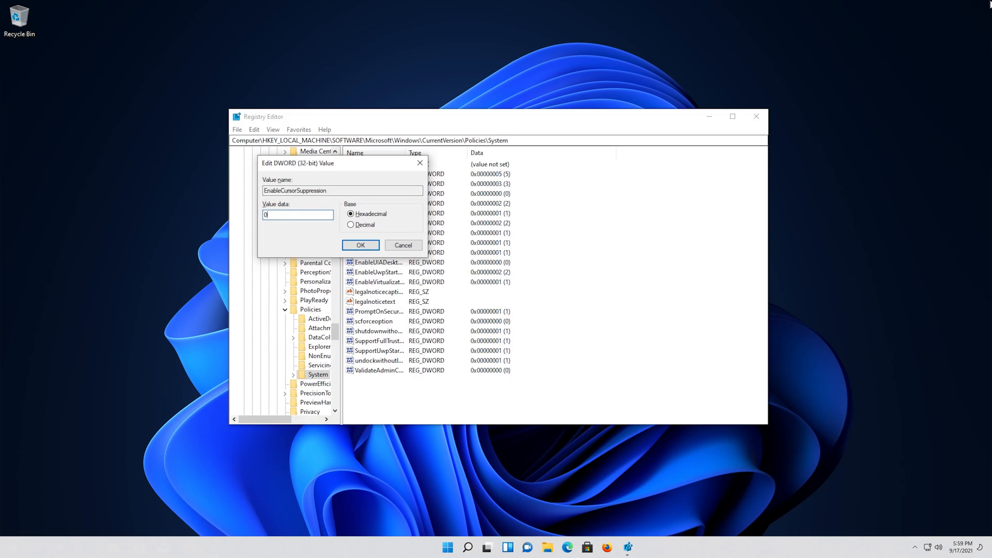
left_click(360, 245)
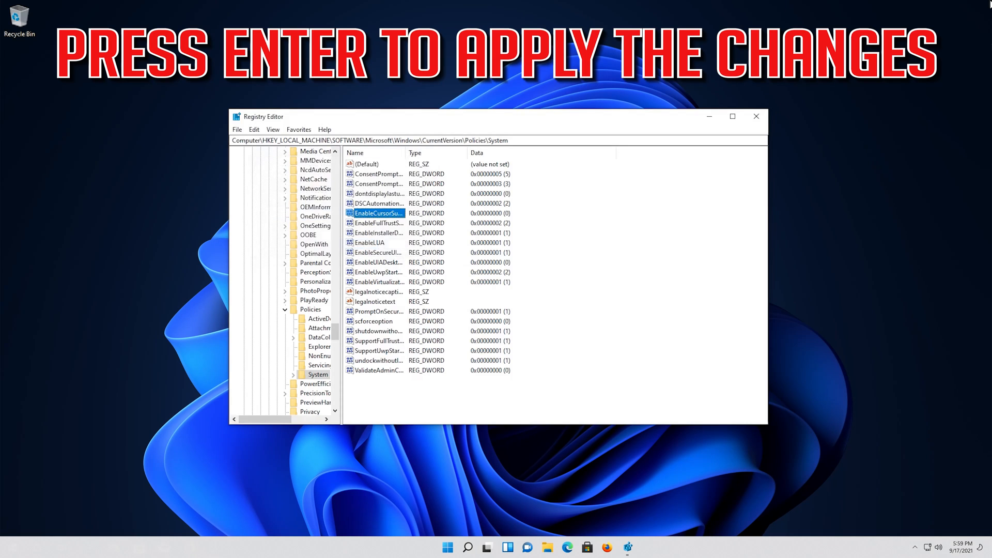
From the Ctrl+Alt+Delete security screen, choose Restart in the power options
key("Ctrl+Alt+Delete")
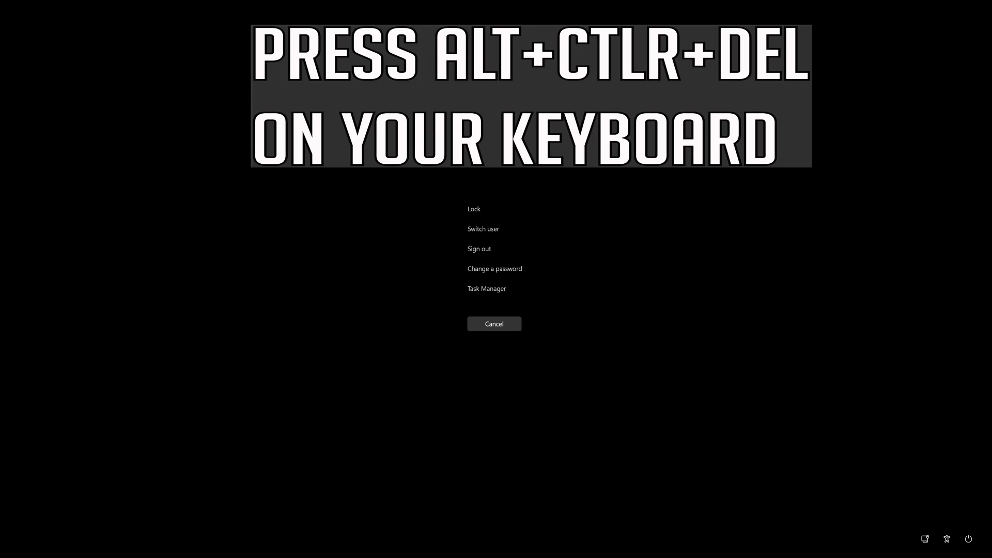
key("tab")
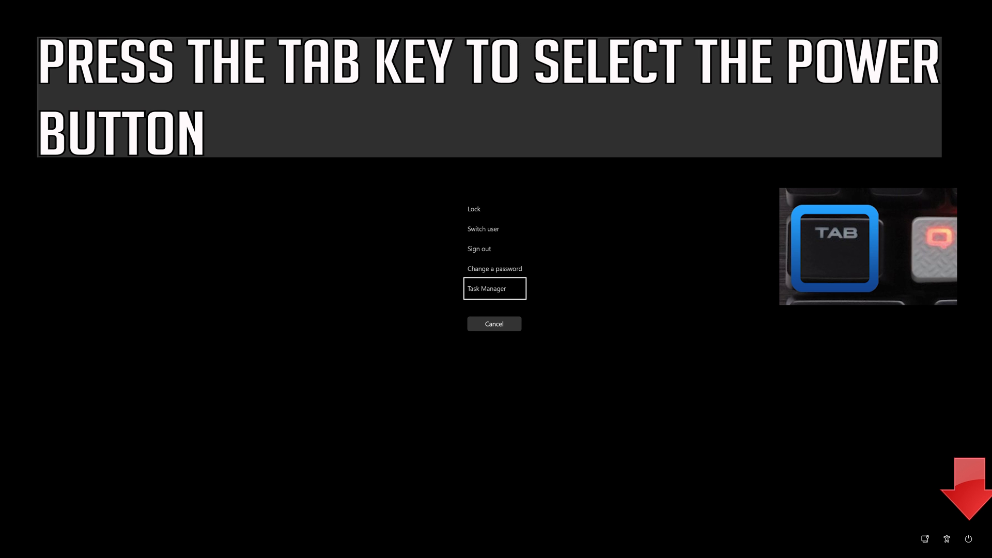
key("tab")
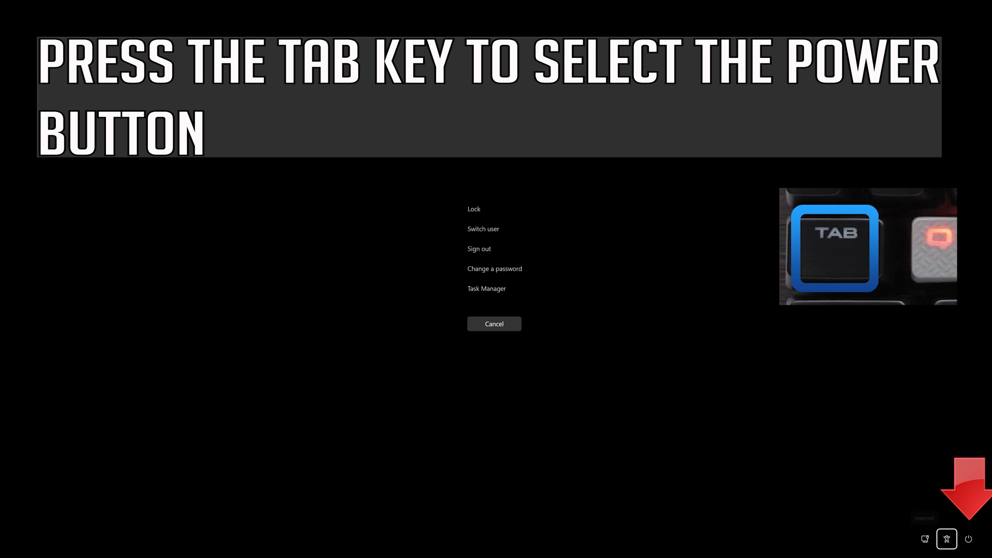
key("Tab")
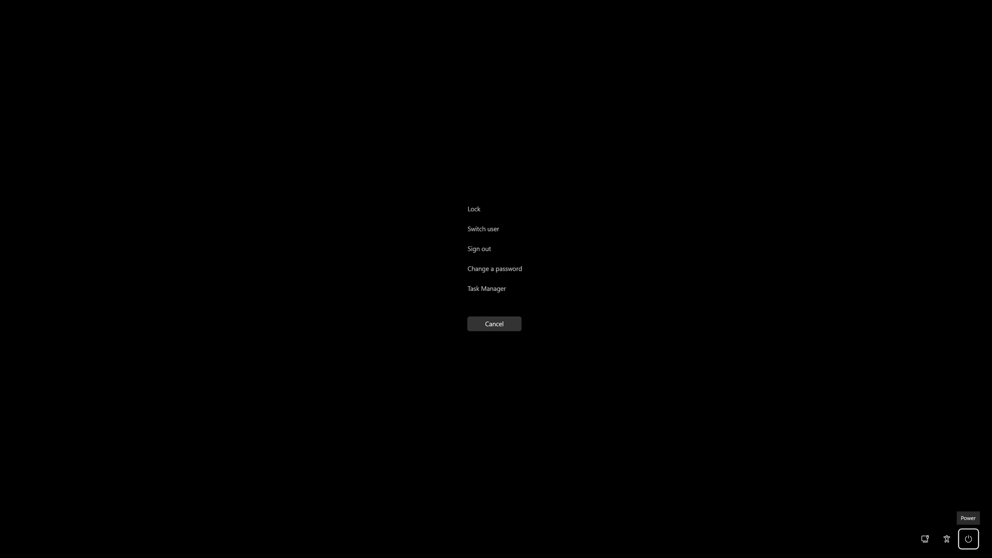
left_click(968, 538)
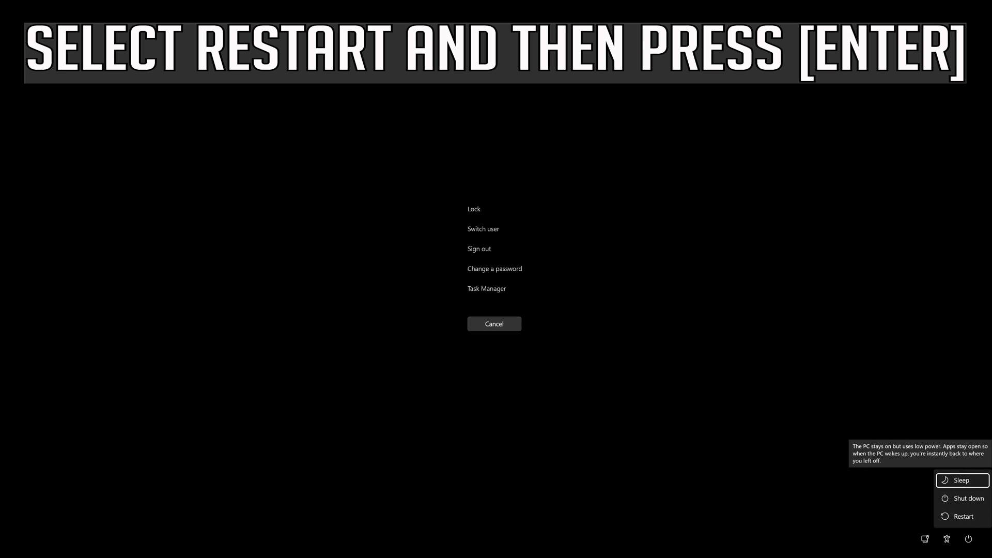
mouse_move(962, 517)
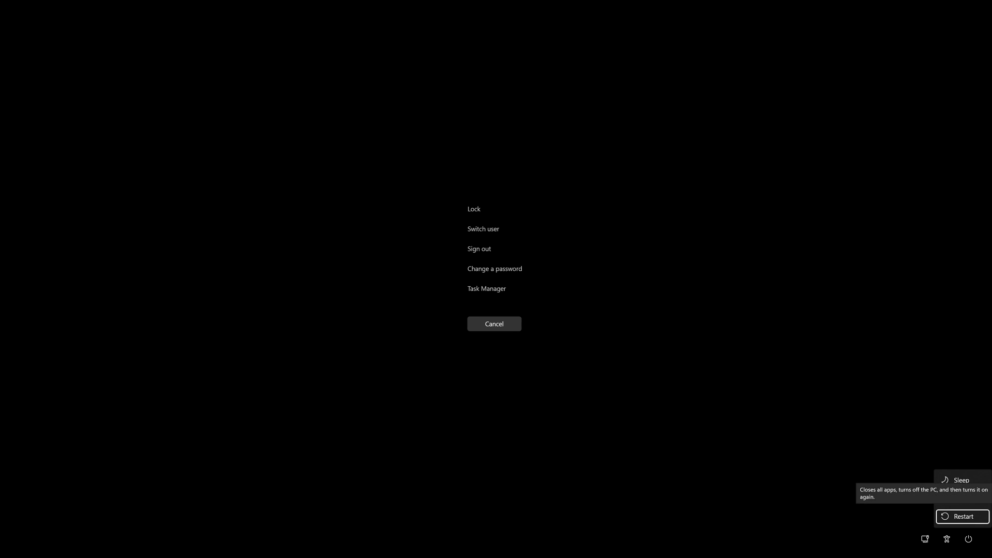
left_click(478, 249)
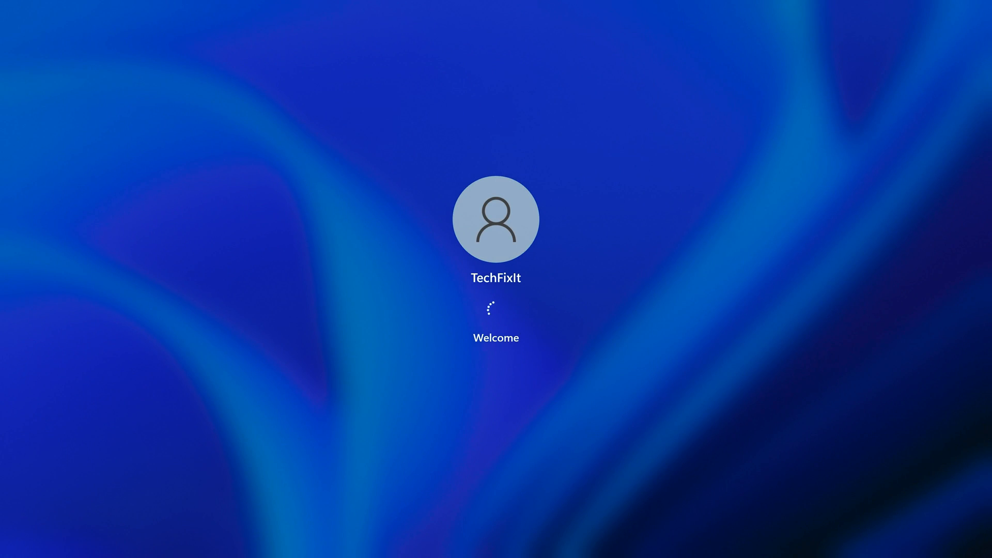